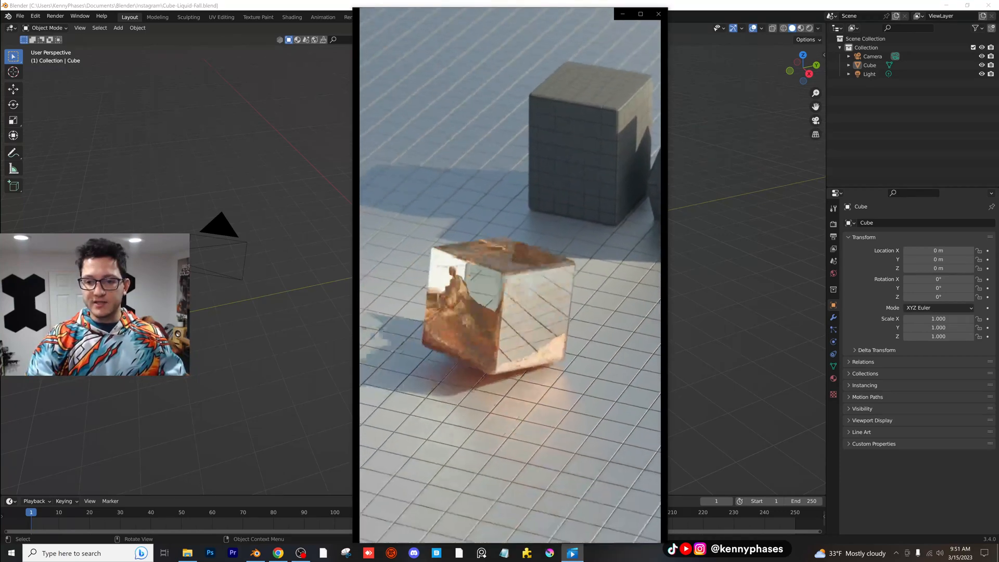
- Close the finished liquid-cube render preview, leaving the default scene without its light
{"action": "left_click", "coordinate": [658, 13]}
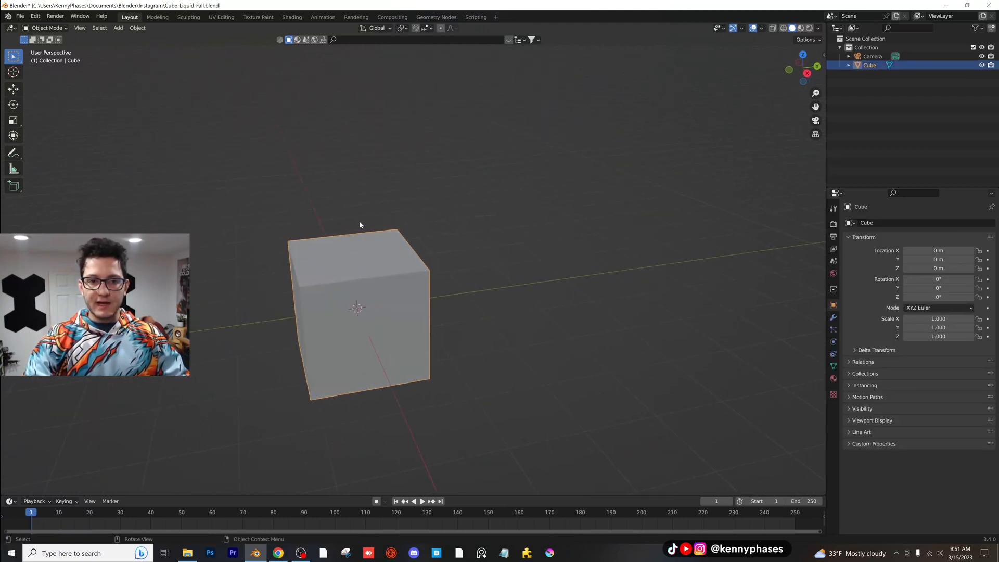
- Raise the cube about 3.93 m and add a 20× ground plane with all transforms applied
{"action": "left_click_drag", "start_coordinate": [357, 309], "coordinate": [366, 162]}
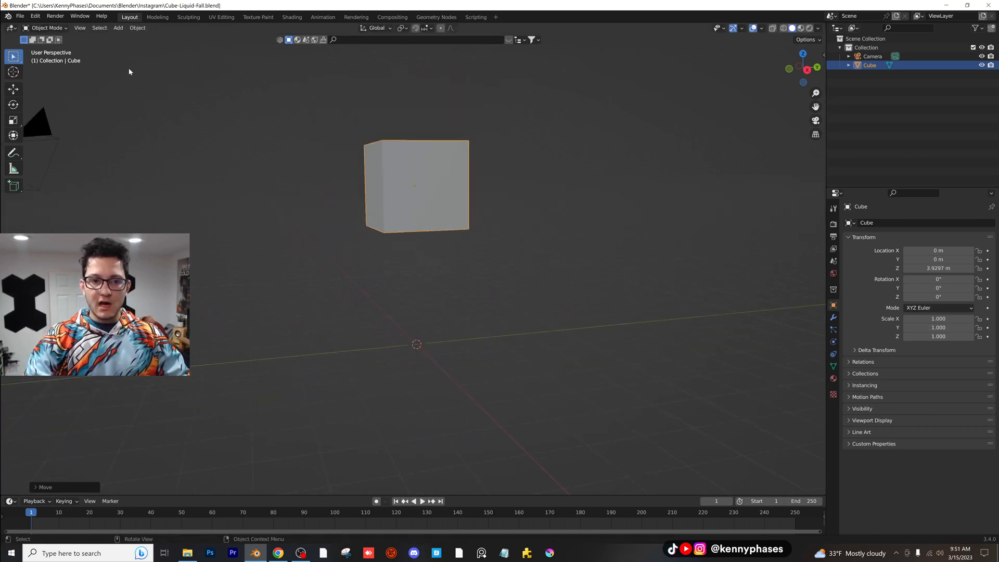
{"action": "left_click", "coordinate": [117, 27]}
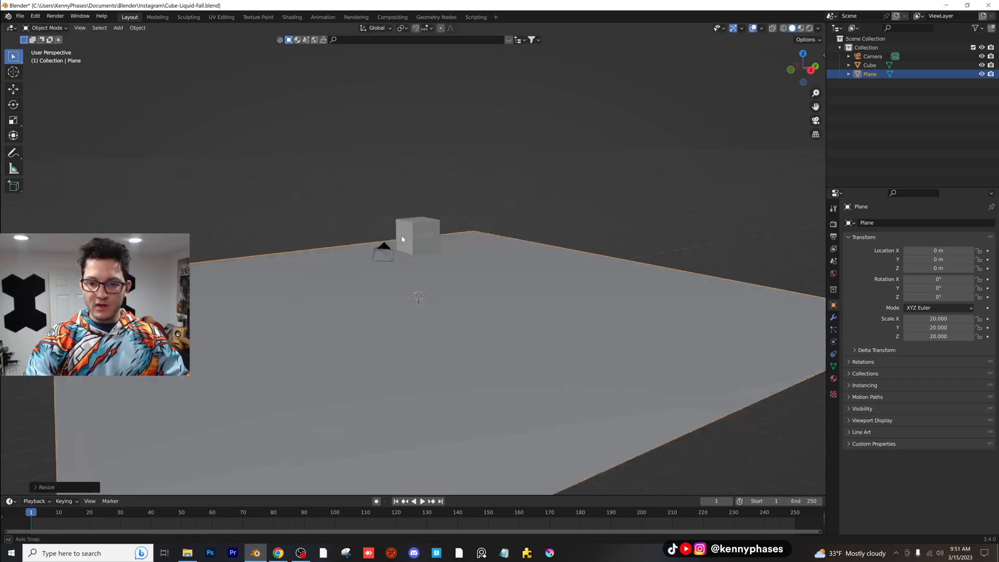
{"action": "left_click", "coordinate": [136, 27]}
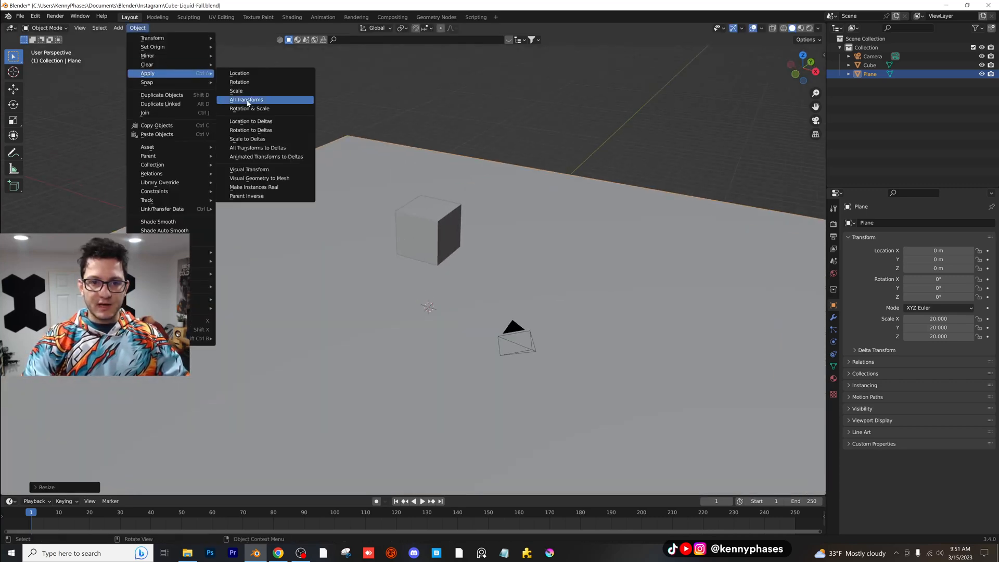
{"action": "left_click", "coordinate": [245, 99]}
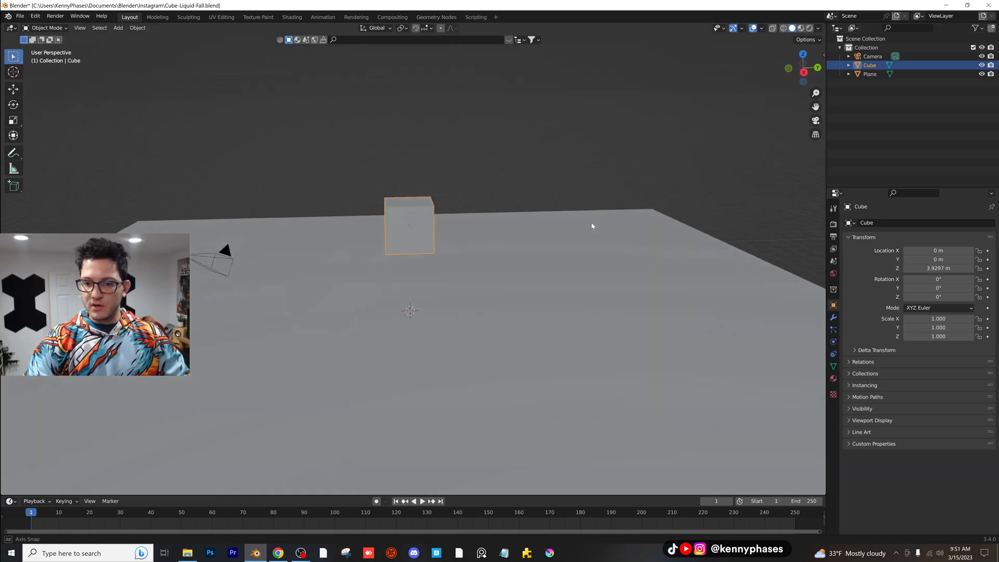
- Duplicate the cube into a 1.758 Z-scaled pillar beneath the original tilted 29.8° on Y
{"action": "key", "text": "shift+d"}
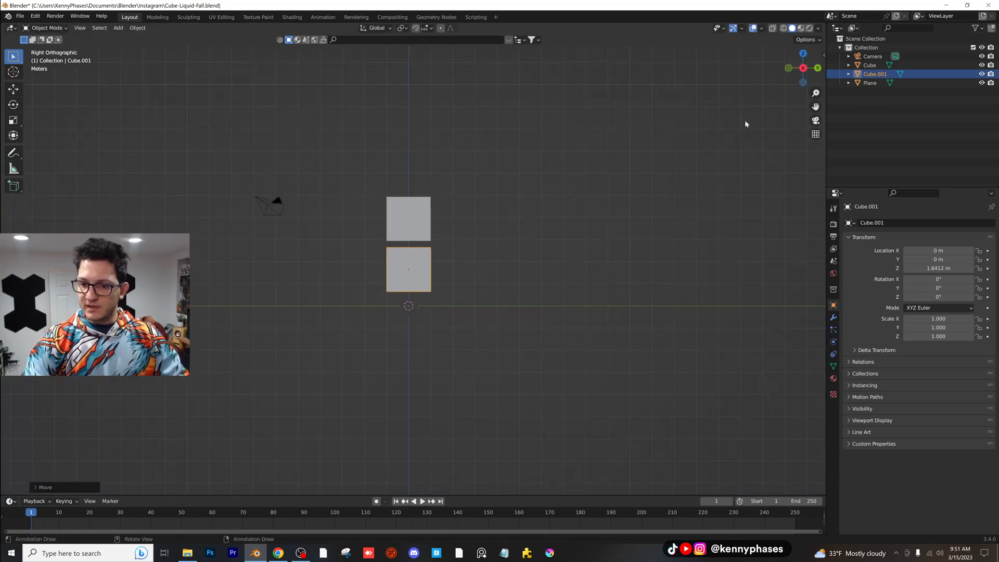
{"action": "key", "text": "s"}
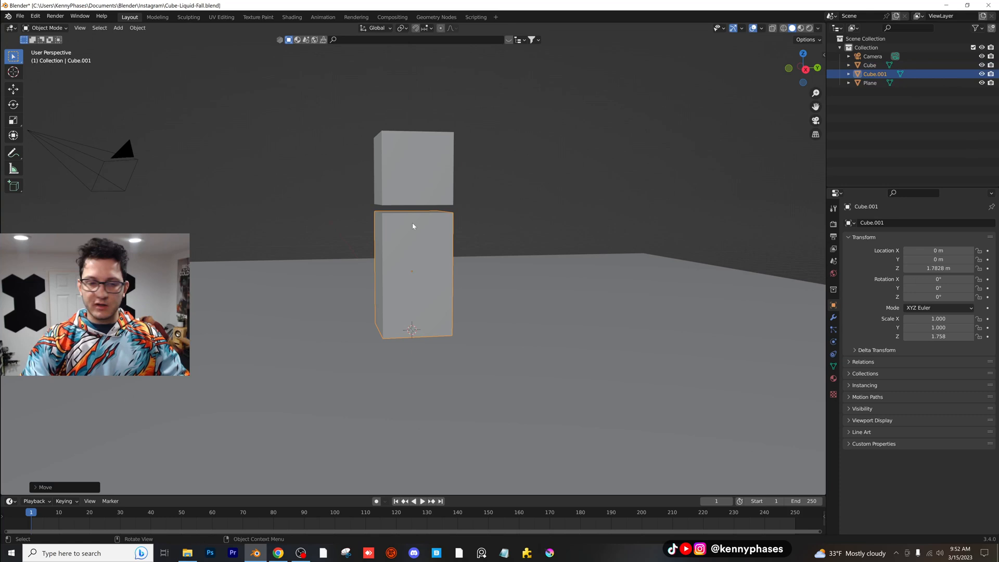
{"action": "left_click_drag", "start_coordinate": [412, 226], "coordinate": [531, 275]}
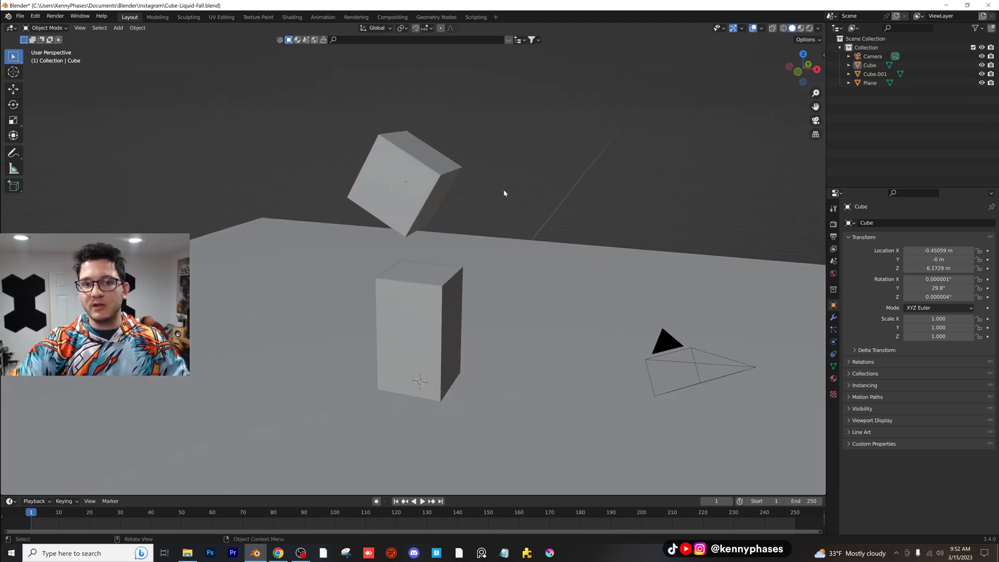
- Add rigid bodies to the tilted cube, plane and pillar, making the pillar Passive
{"action": "left_click", "coordinate": [405, 181]}
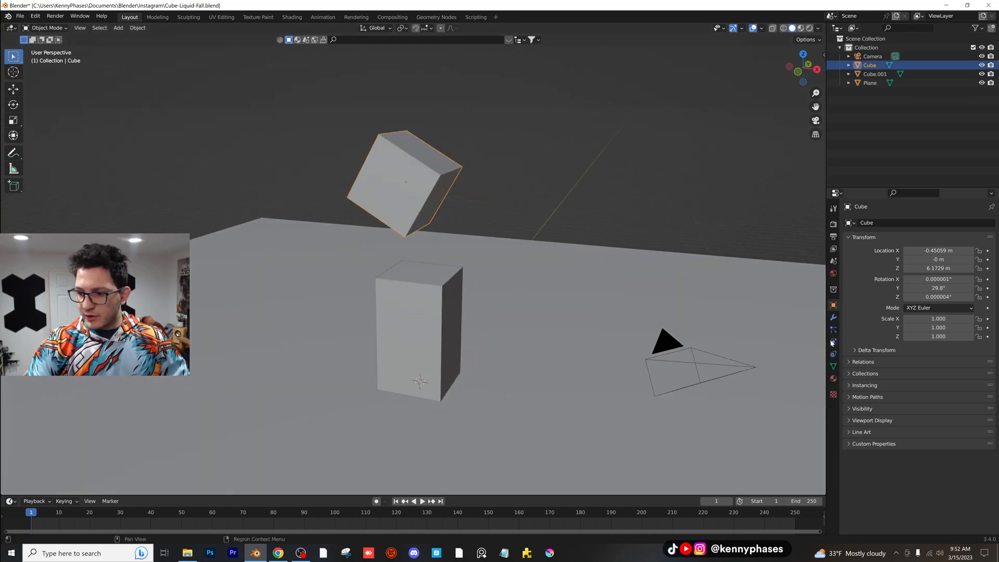
{"action": "left_click", "coordinate": [832, 342]}
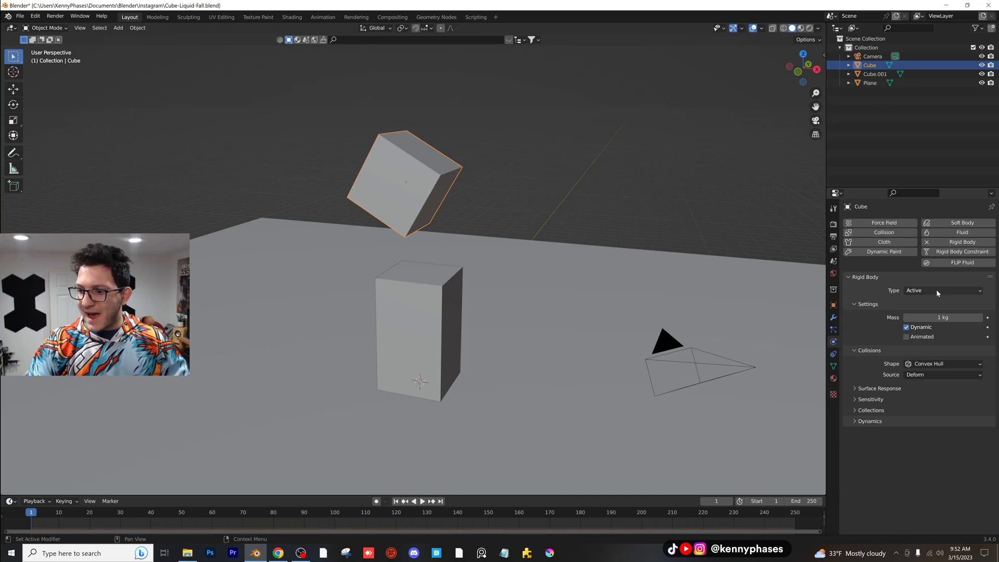
{"action": "mouse_move", "coordinate": [605, 290]}
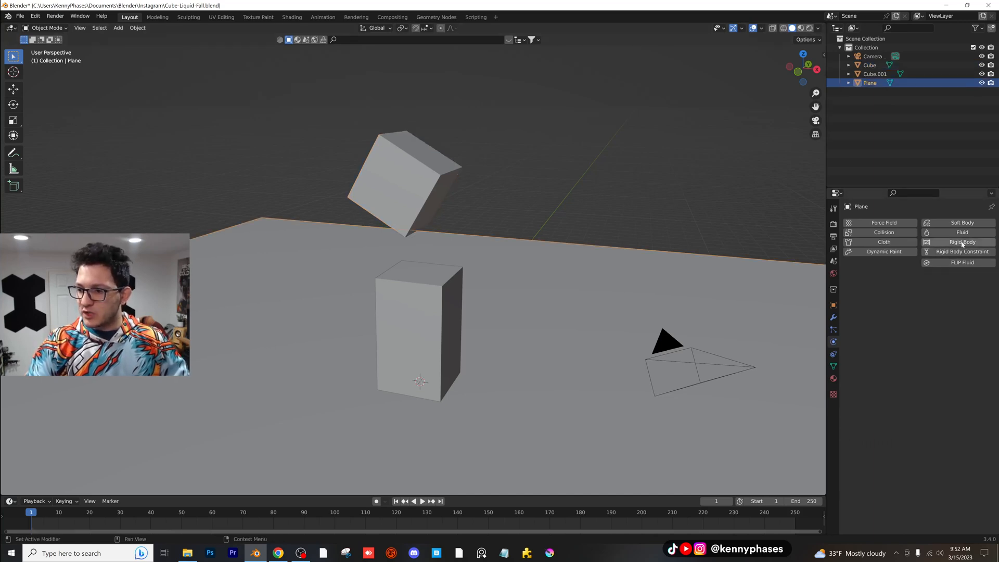
{"action": "left_click", "coordinate": [961, 242]}
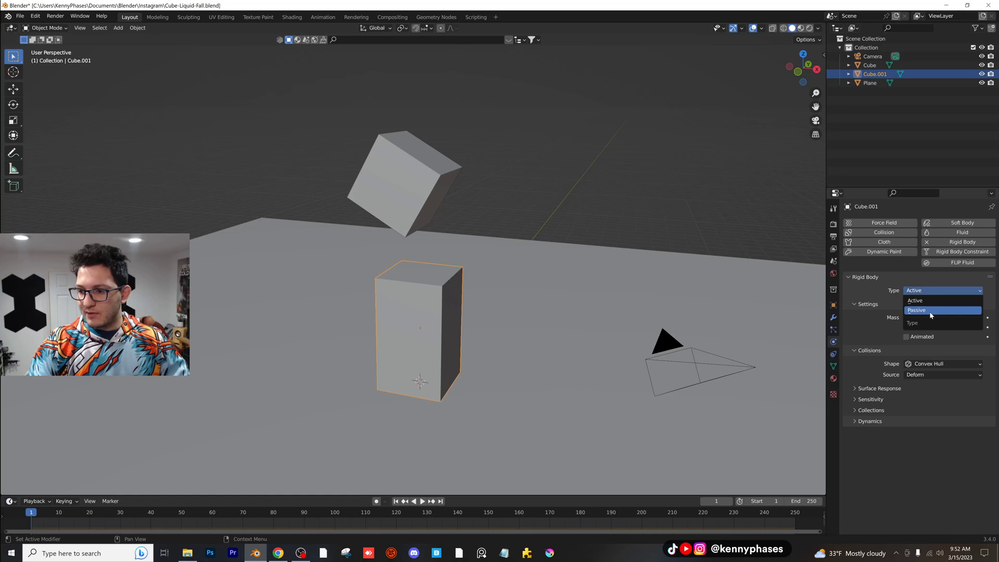
{"action": "left_click", "coordinate": [916, 310]}
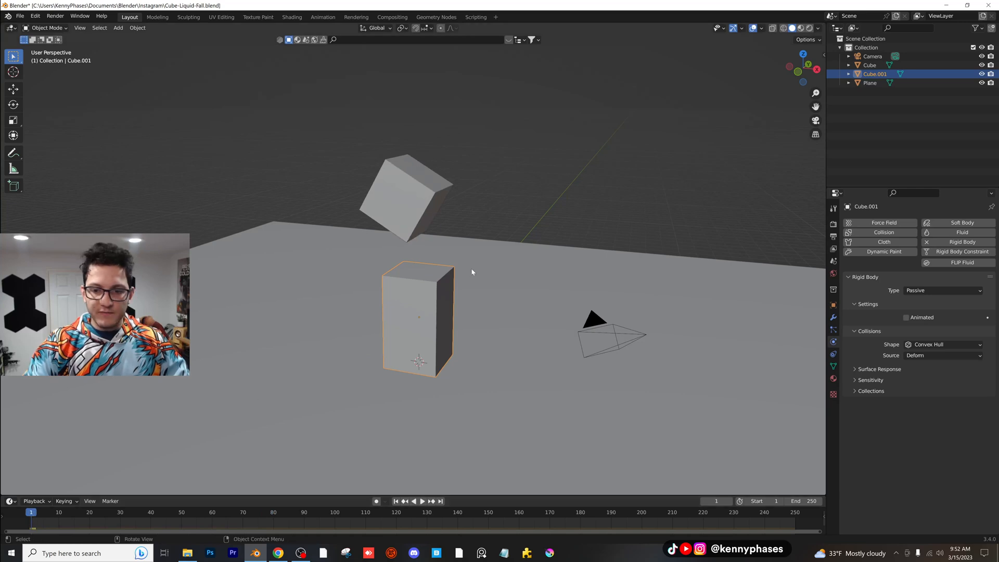
- Play the timeline to watch the cube fall onto the pillar
{"action": "left_click", "coordinate": [421, 500]}
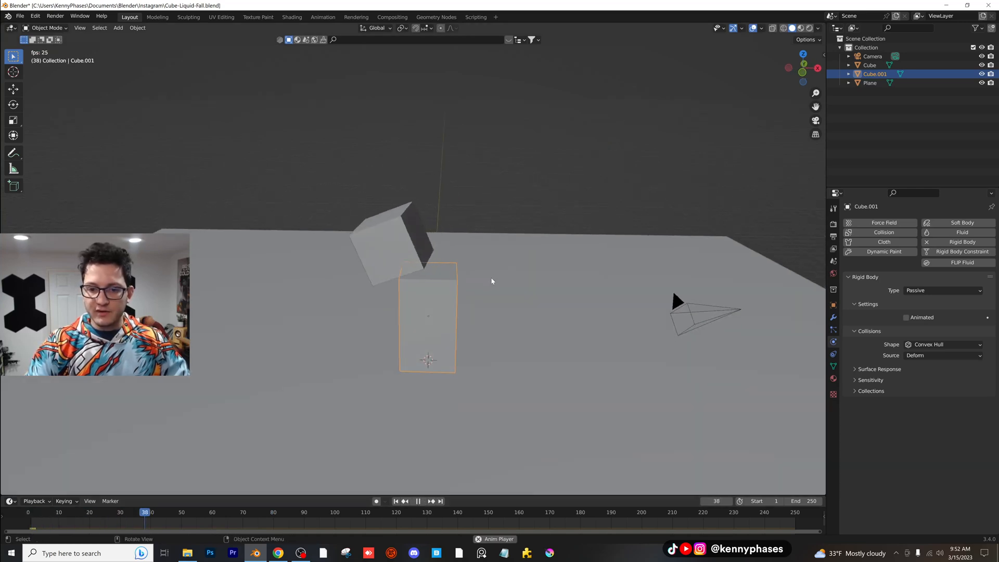
{"action": "left_click", "coordinate": [423, 501]}
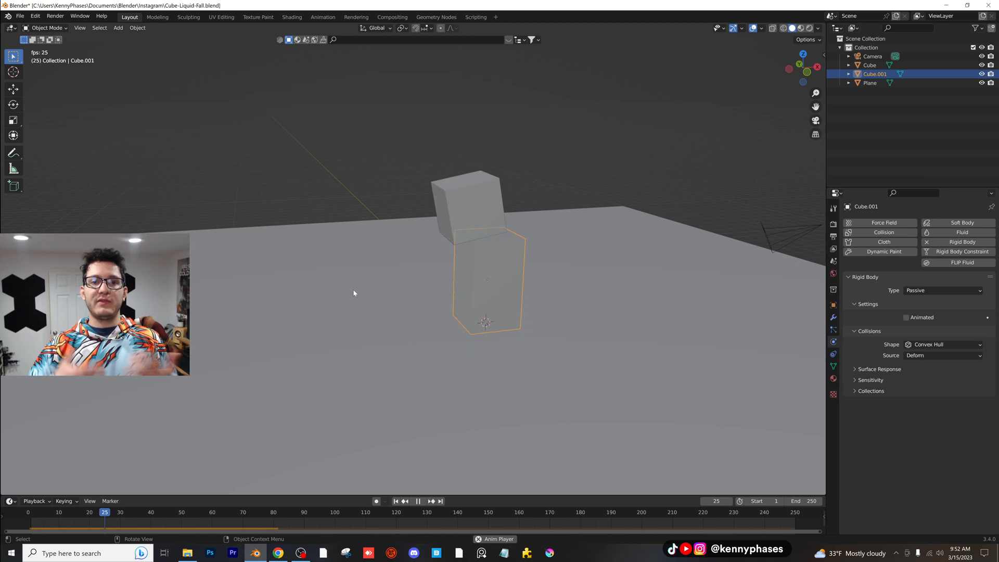
{"action": "left_click", "coordinate": [418, 501]}
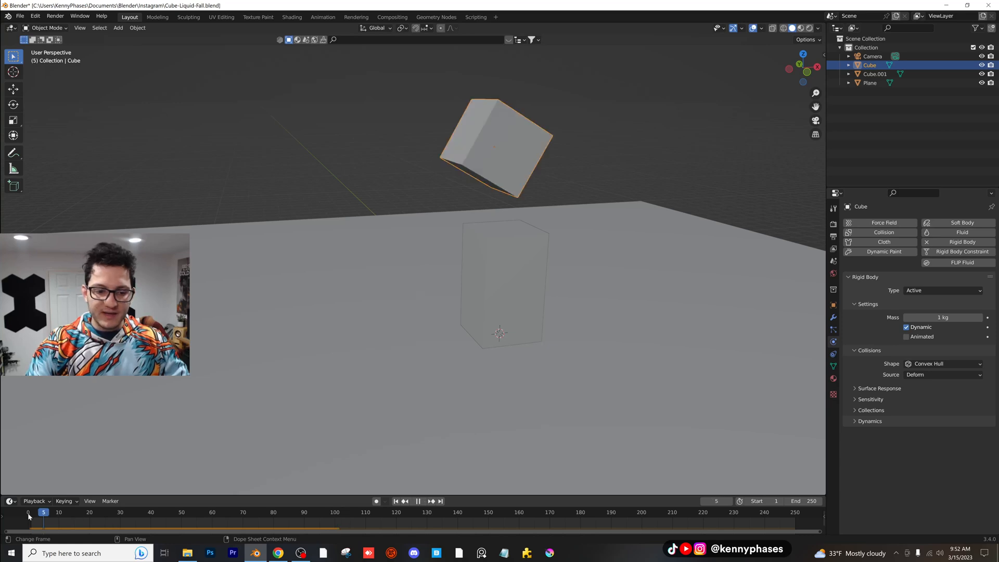
- Bake the cube's rigid-body fall to keyframes for frames 1 to 120
{"action": "left_click", "coordinate": [136, 16]}
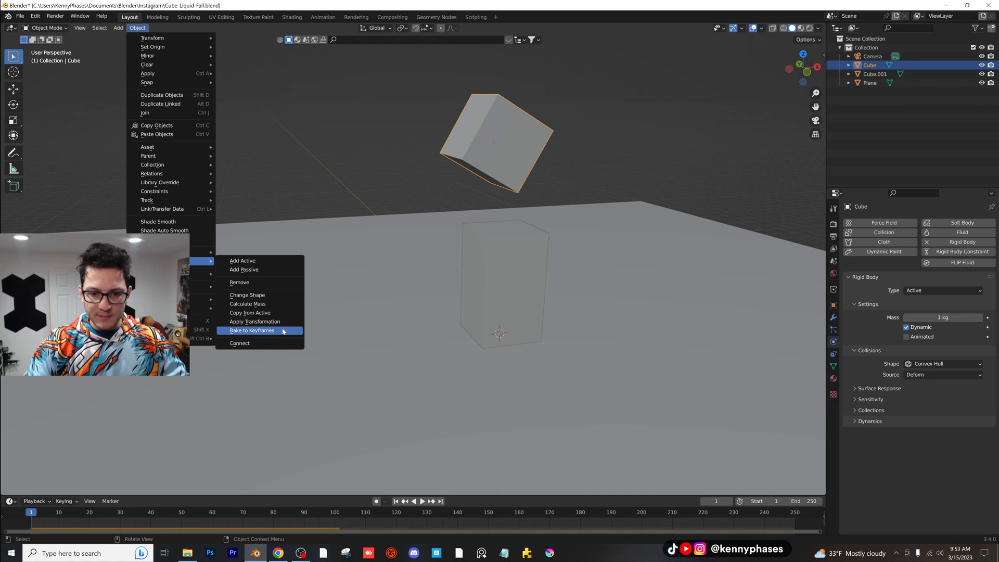
{"action": "left_click", "coordinate": [251, 330]}
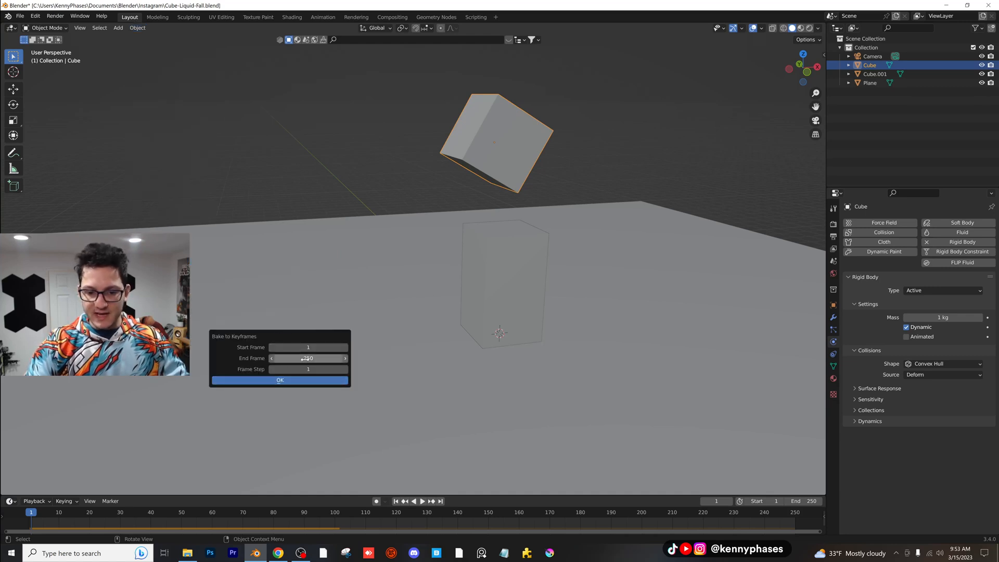
{"action": "type", "text": "120"}
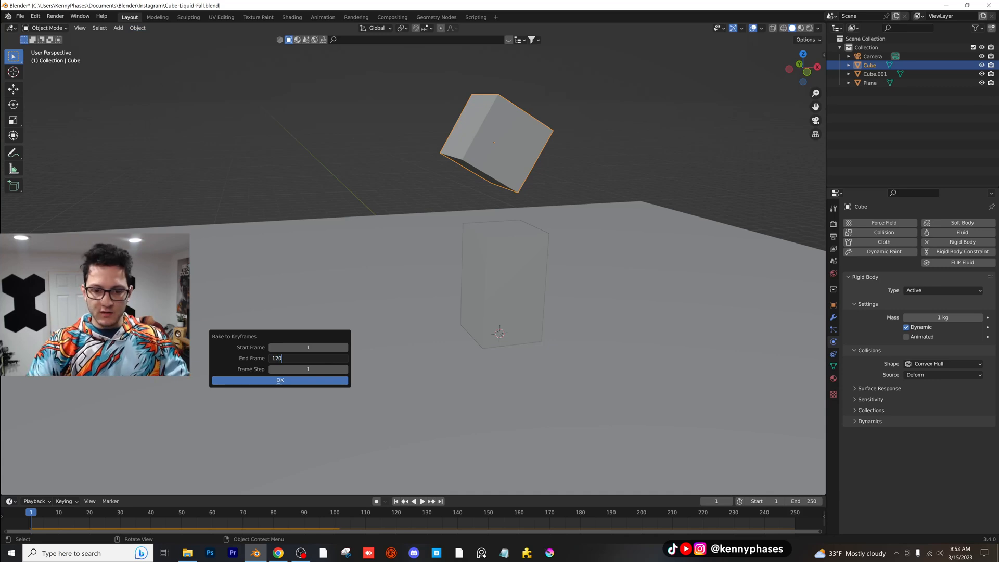
{"action": "left_click", "coordinate": [280, 380]}
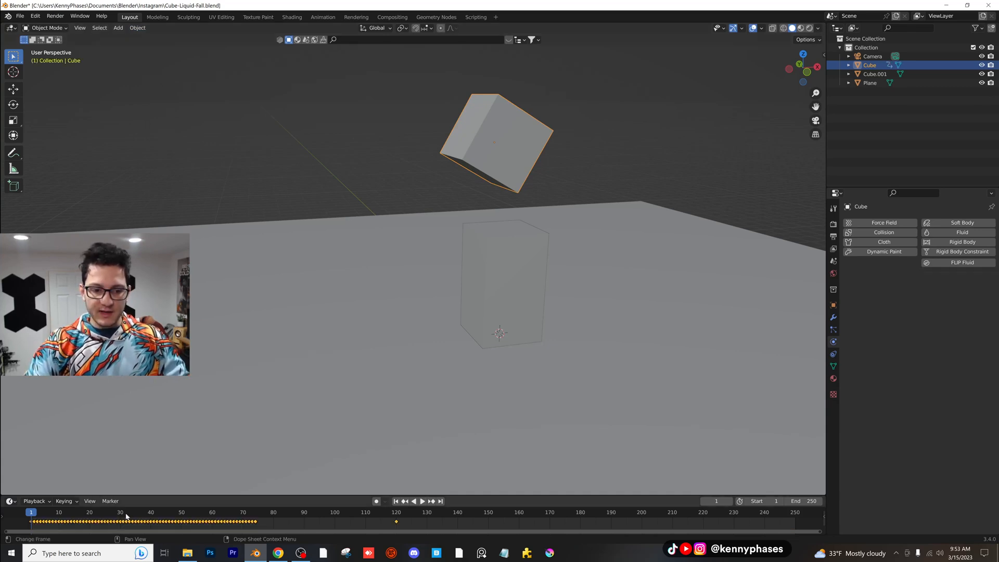
- Scrub and play the baked fall, then deselect the cube
{"action": "left_click", "coordinate": [422, 500]}
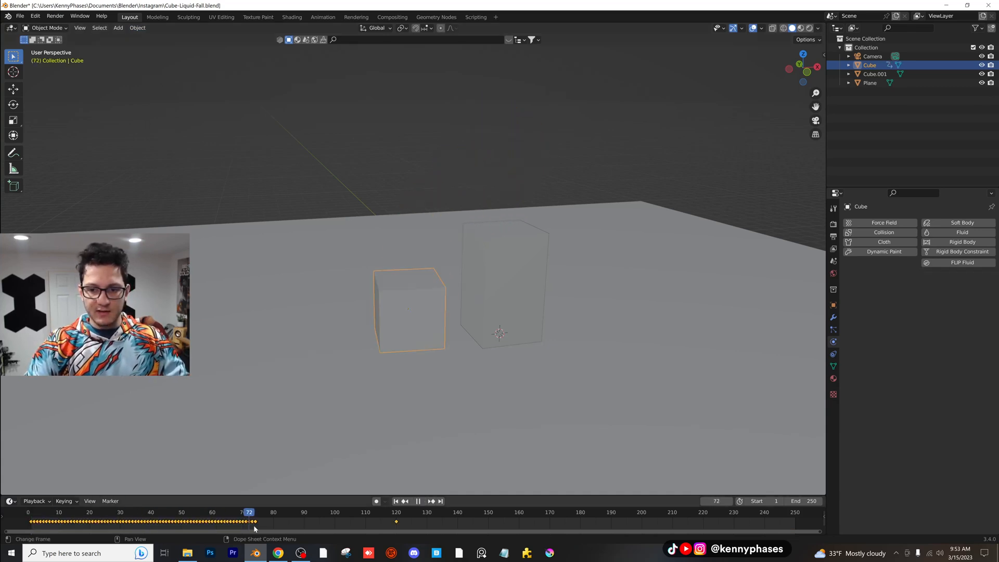
{"action": "left_click_drag", "start_coordinate": [250, 521], "coordinate": [215, 521]}
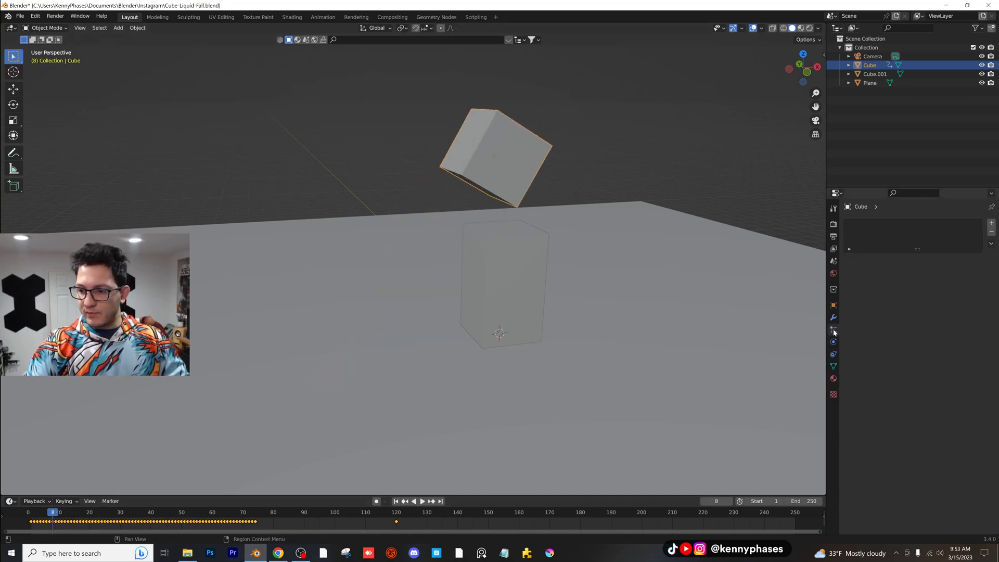
{"action": "left_click", "coordinate": [832, 340]}
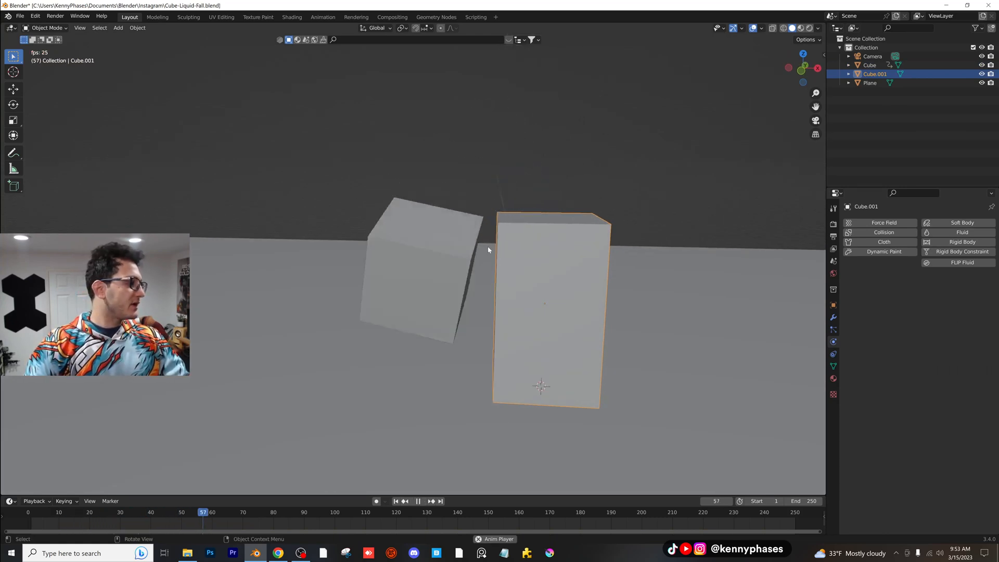
{"action": "left_click", "coordinate": [422, 500]}
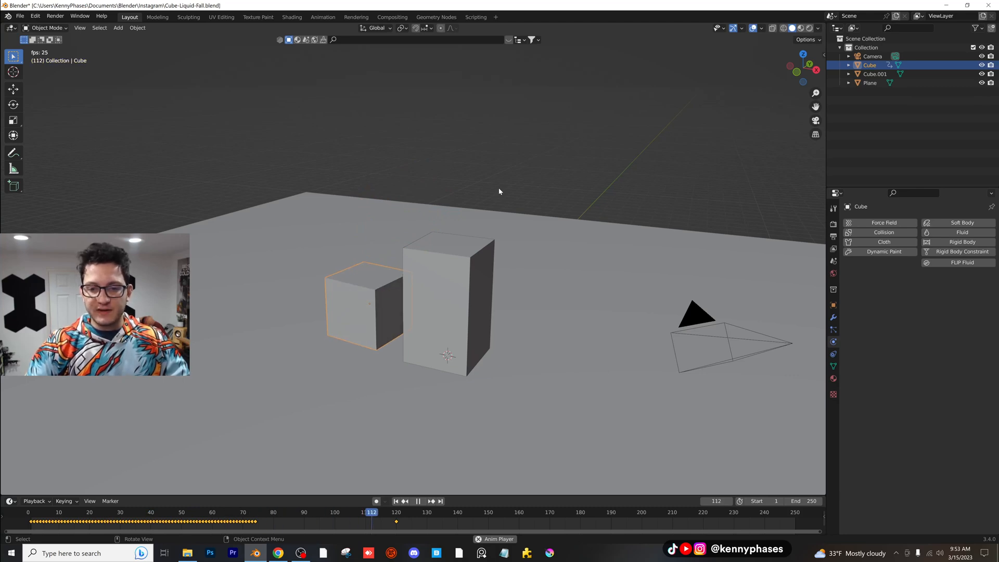
{"action": "left_click", "coordinate": [412, 500]}
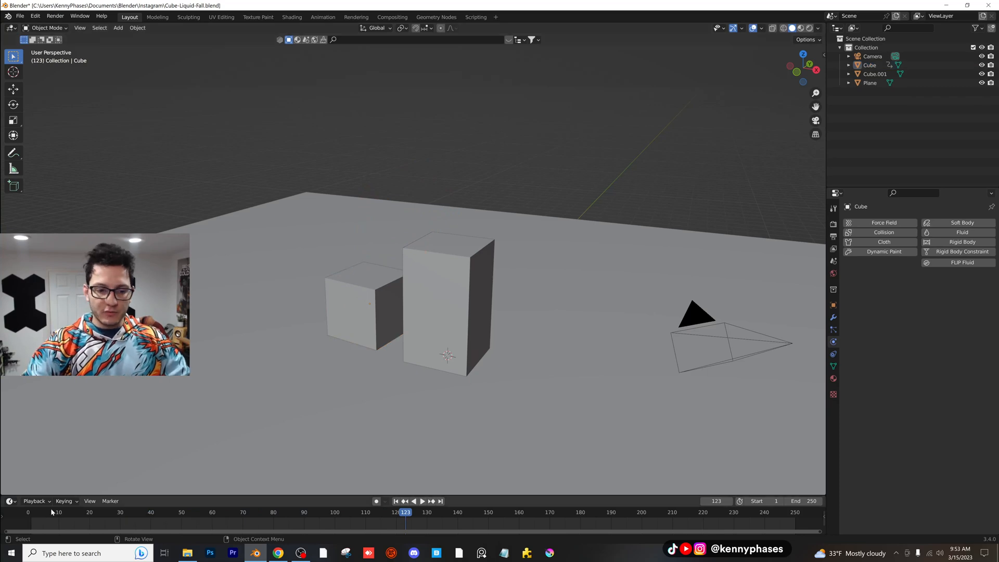
- Add Cube.002 enclosing the scene and set its FLIP Fluid type to Domain
{"action": "left_click", "coordinate": [119, 27]}
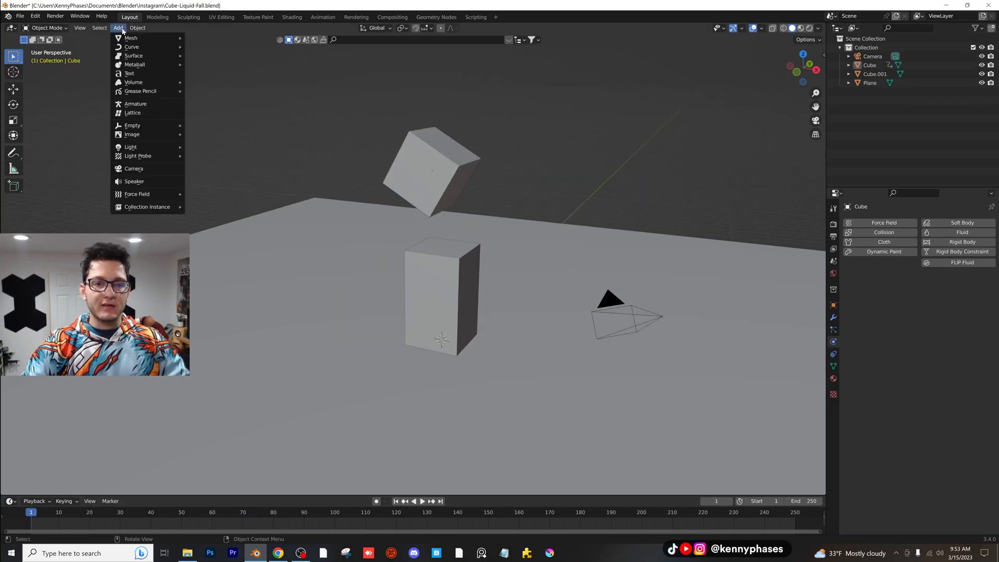
{"action": "left_click", "coordinate": [130, 37]}
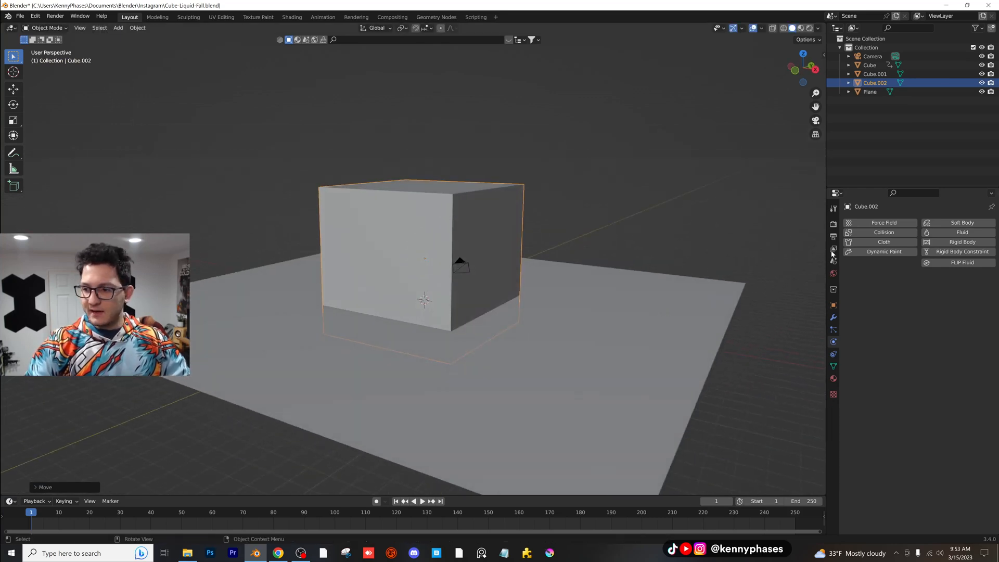
{"action": "left_click", "coordinate": [935, 290]}
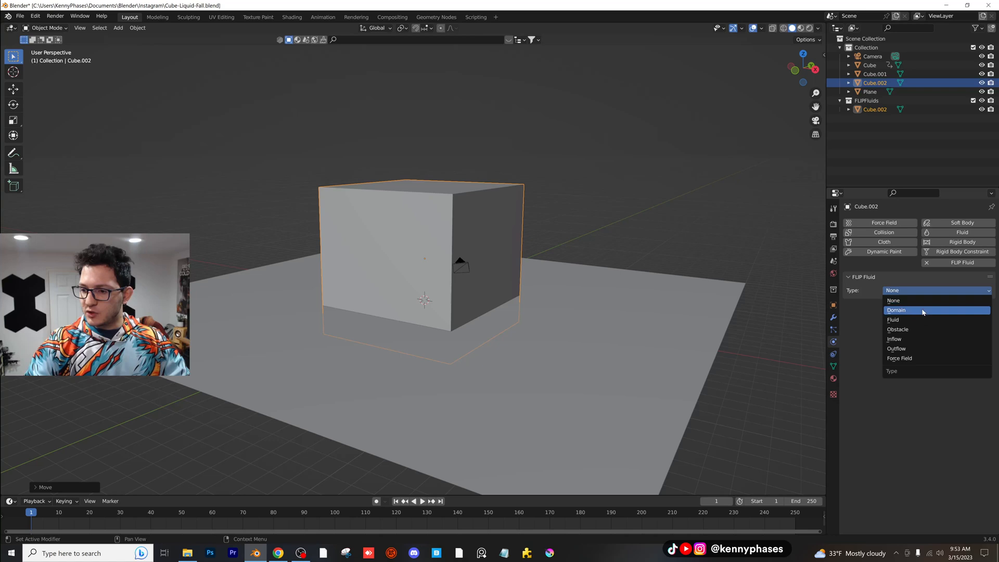
{"action": "left_click", "coordinate": [896, 310]}
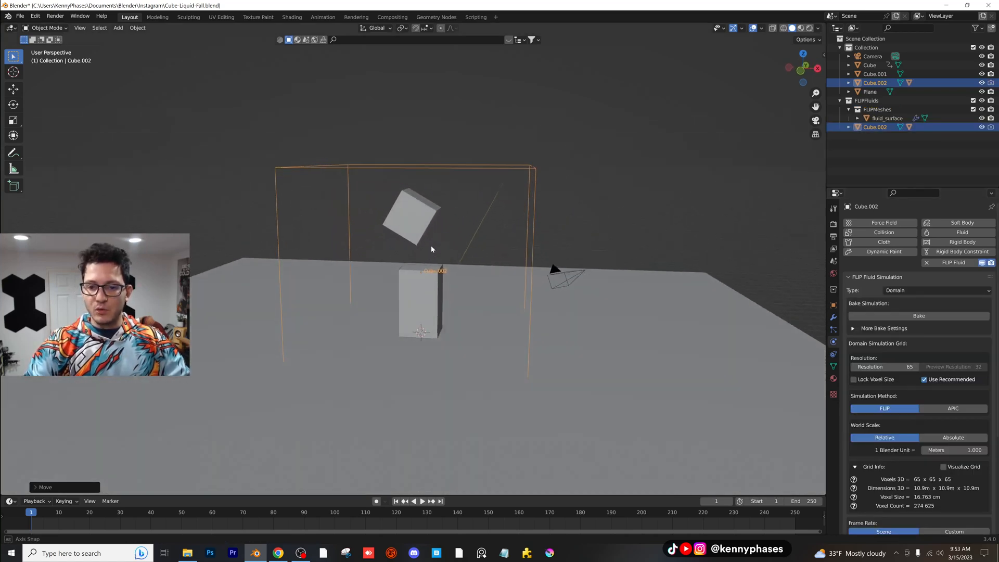
{"action": "left_click_drag", "start_coordinate": [446, 255], "coordinate": [445, 224]}
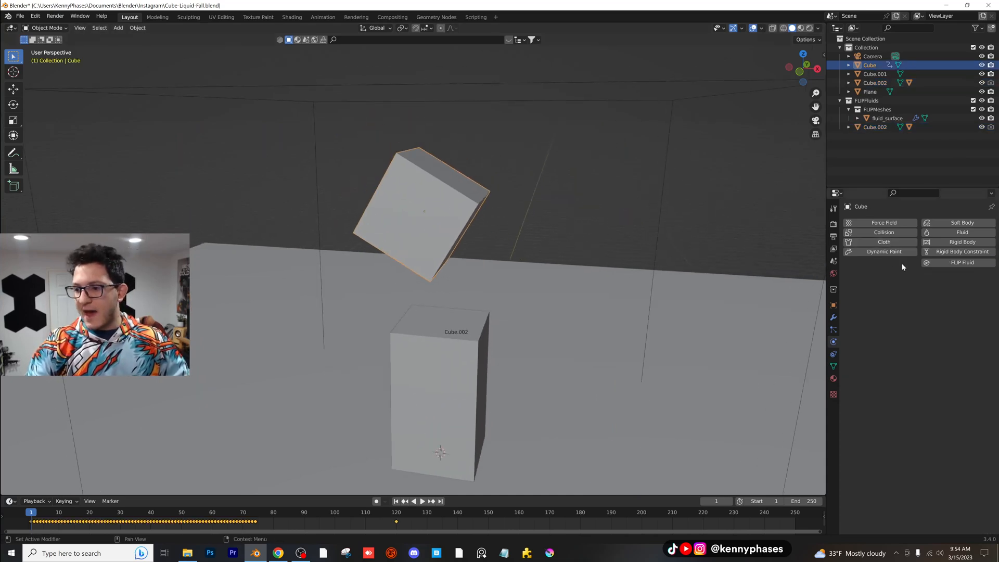
- Make the tilted cube a FLIP Fluid Obstacle with Inverse ticked
{"action": "left_click", "coordinate": [962, 262]}
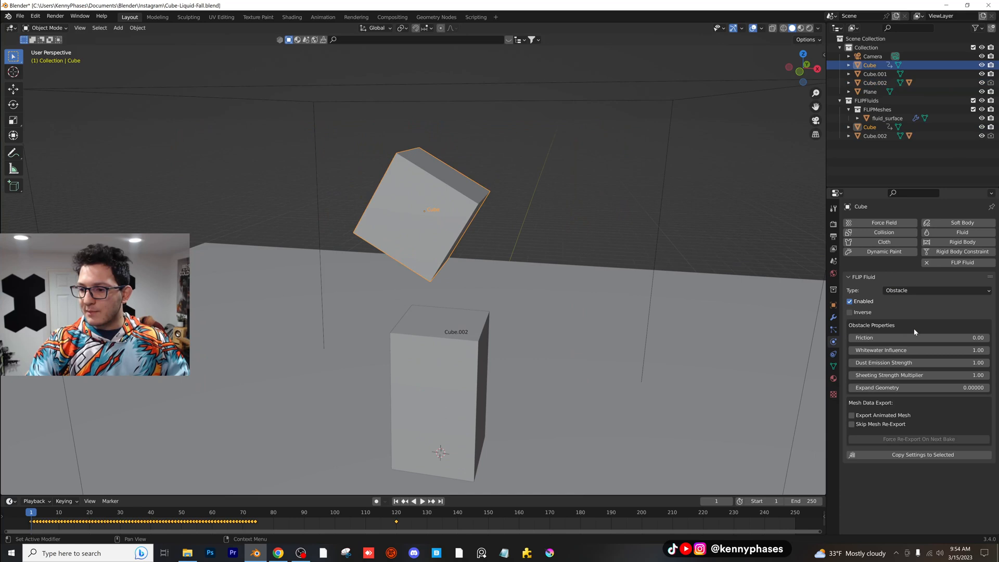
{"action": "left_click", "coordinate": [850, 312]}
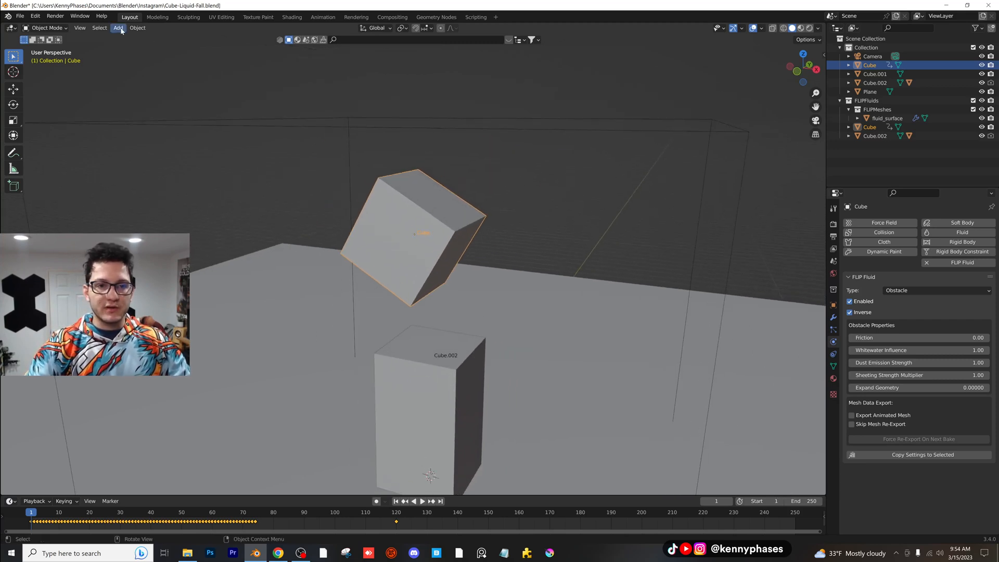
- Add Cube.003 scaled down inside the tilted cube as FLIP Fluid liquid, and save
{"action": "left_click", "coordinate": [118, 27]}
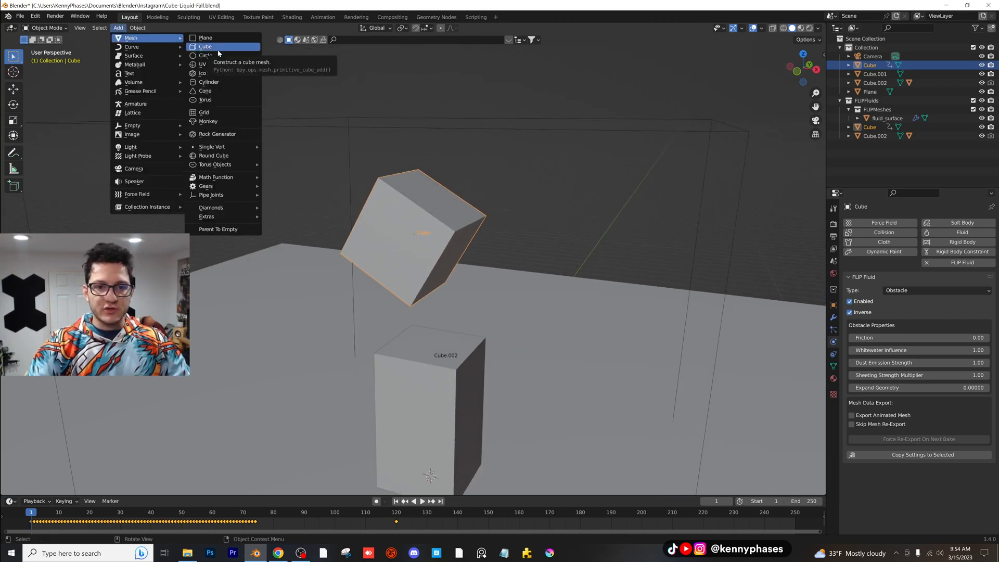
{"action": "left_click", "coordinate": [206, 45]}
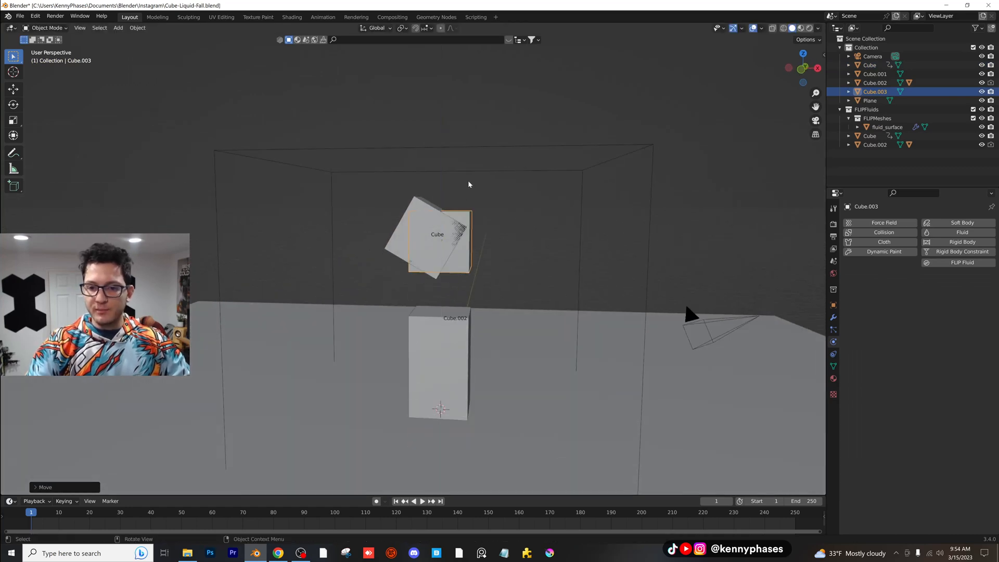
{"action": "key", "text": "KP_1"}
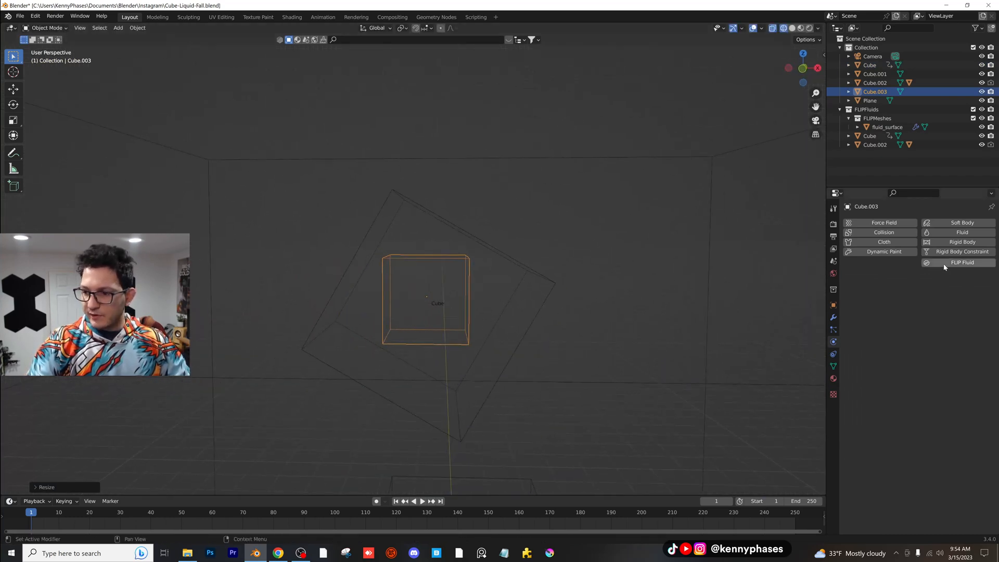
{"action": "left_click", "coordinate": [962, 262]}
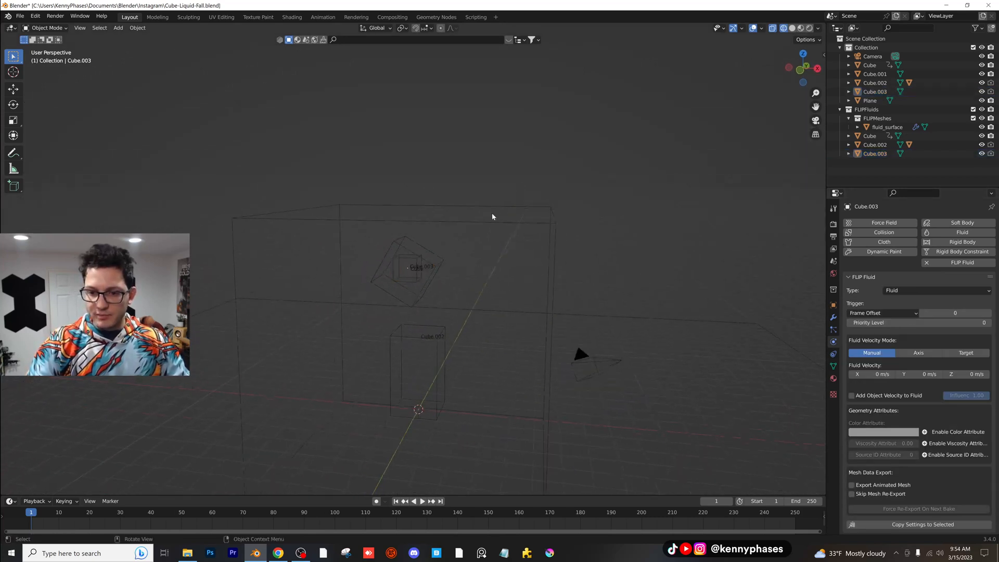
{"action": "key", "text": "ctrl+s"}
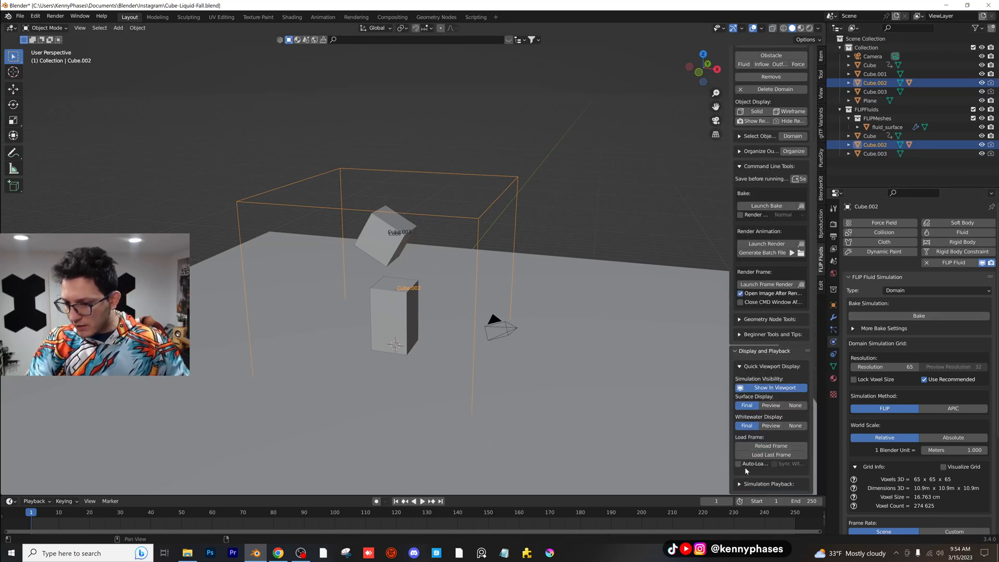
- Enable Auto-Load of baked frames on the domain and start baking the simulation
{"action": "left_click", "coordinate": [739, 463]}
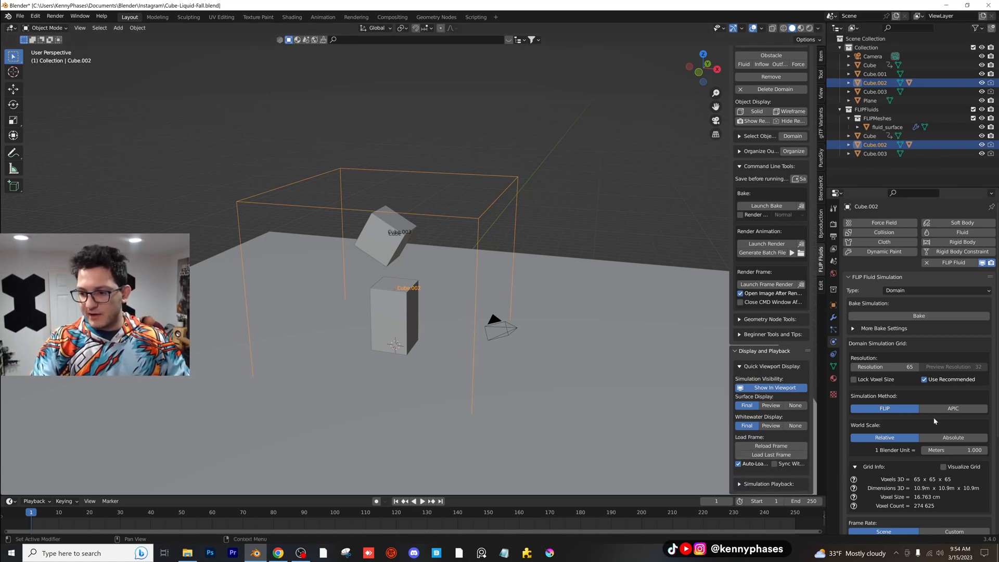
{"action": "left_click", "coordinate": [917, 315]}
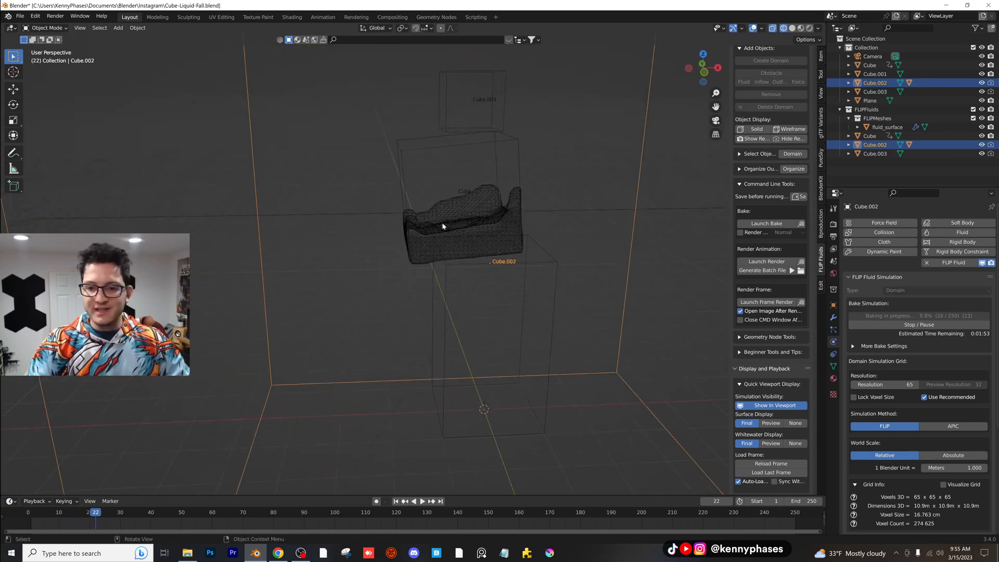
- Bake the FLIP fluid simulation through frame 147 and review the poured liquid
{"action": "left_click", "coordinate": [886, 127]}
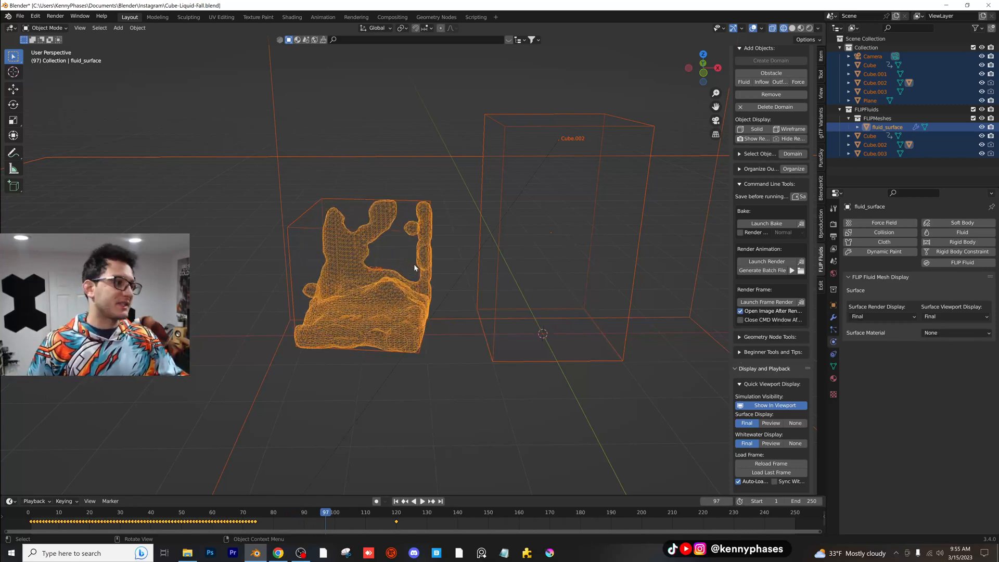
{"action": "left_click", "coordinate": [421, 500]}
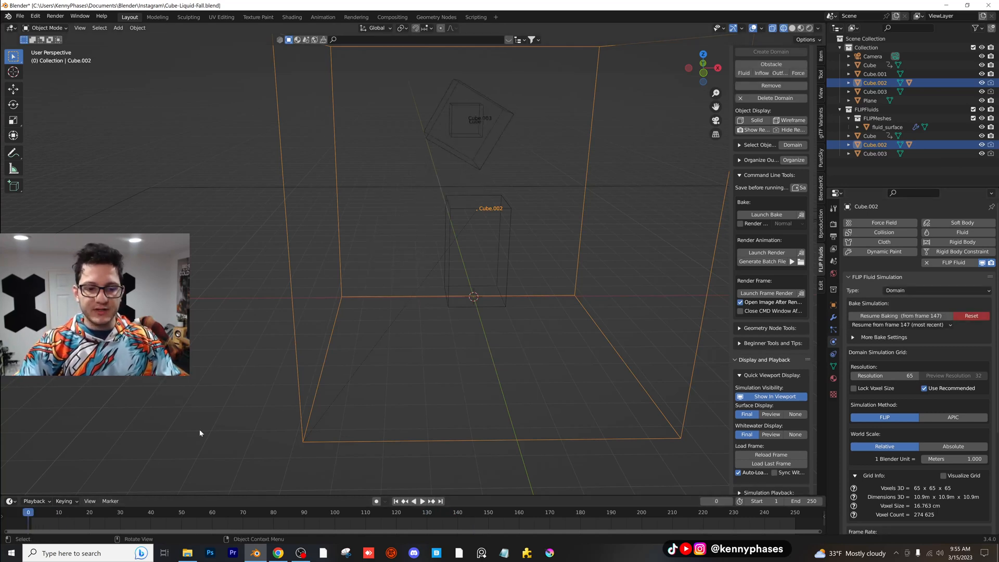
{"action": "left_click", "coordinate": [422, 500]}
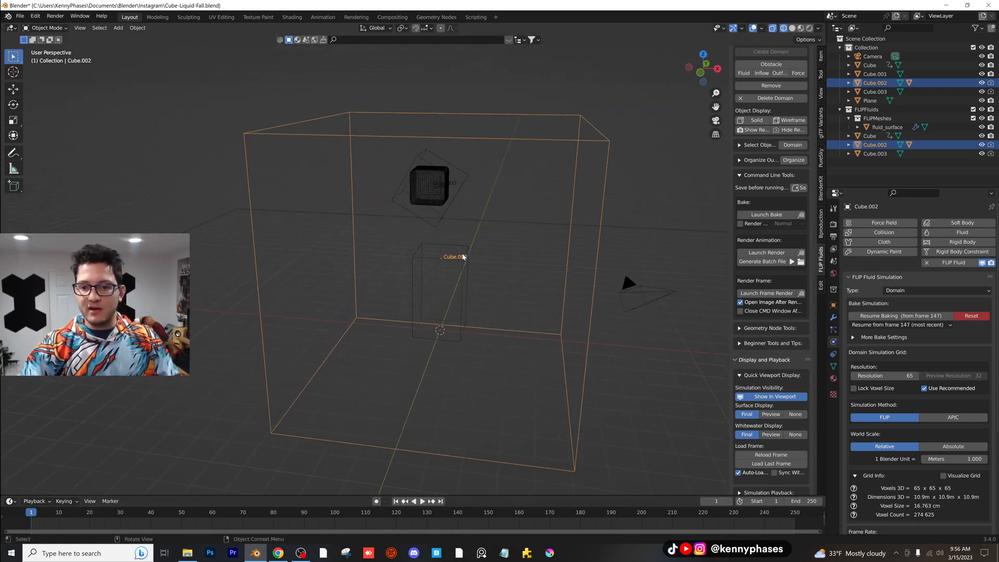
{"action": "key", "text": "ctrl+s"}
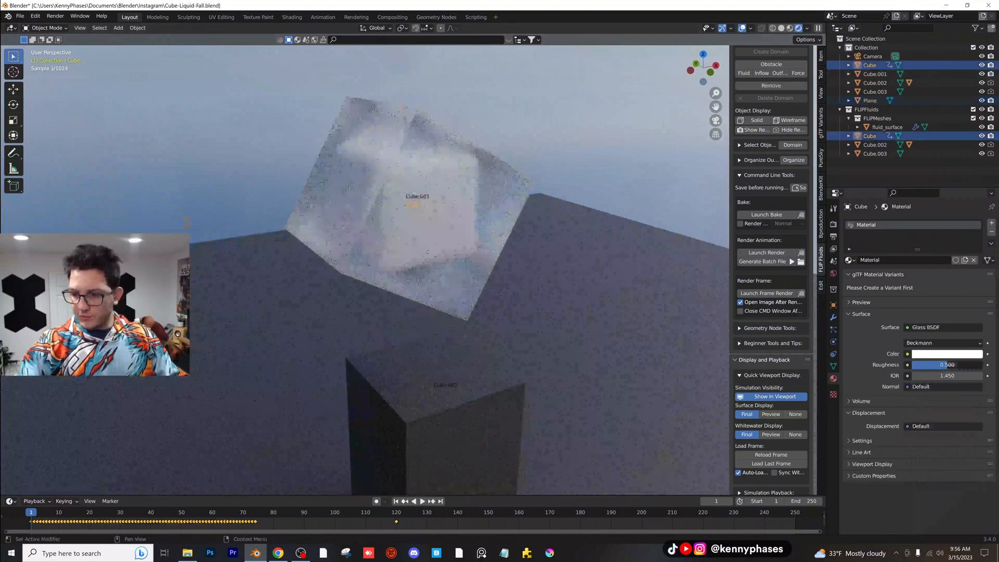
- Adjust the Glass BSDF roughness on the cube's material
{"action": "left_click_drag", "start_coordinate": [961, 364], "coordinate": [924, 364]}
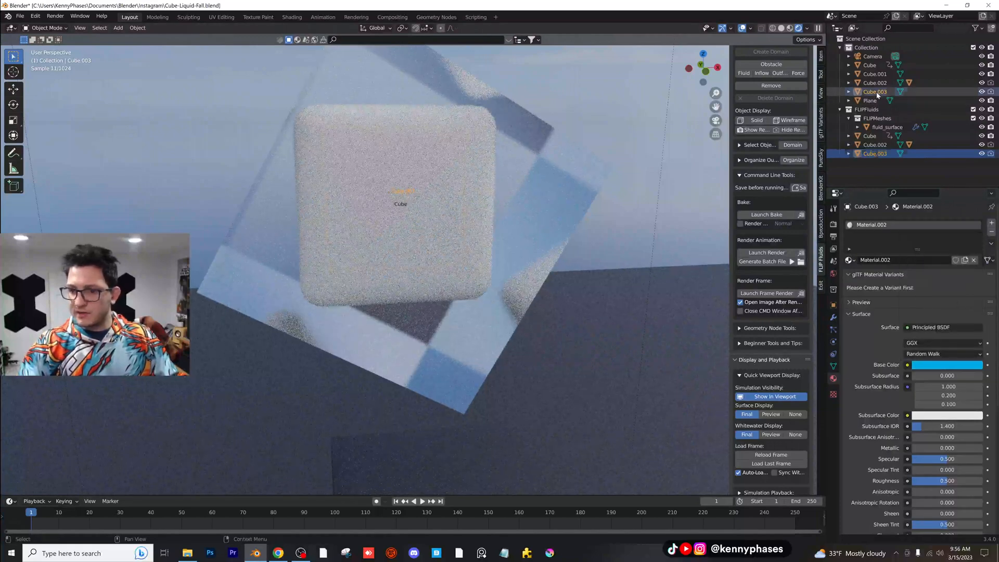
- Select the fluid_surface mesh in the Outliner to give it a material
{"action": "left_click", "coordinate": [874, 74]}
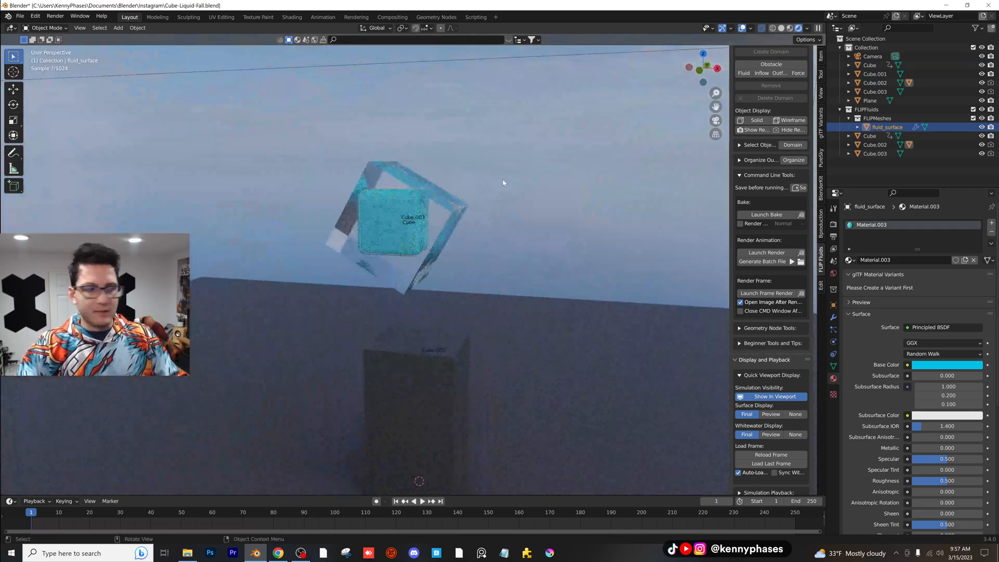
{"action": "left_click", "coordinate": [422, 500]}
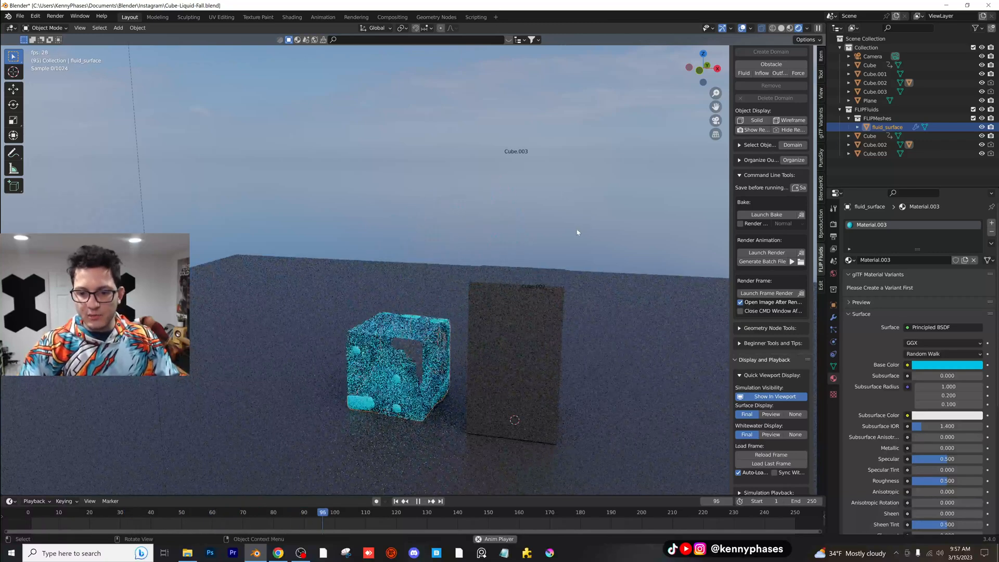
{"action": "left_click", "coordinate": [422, 501]}
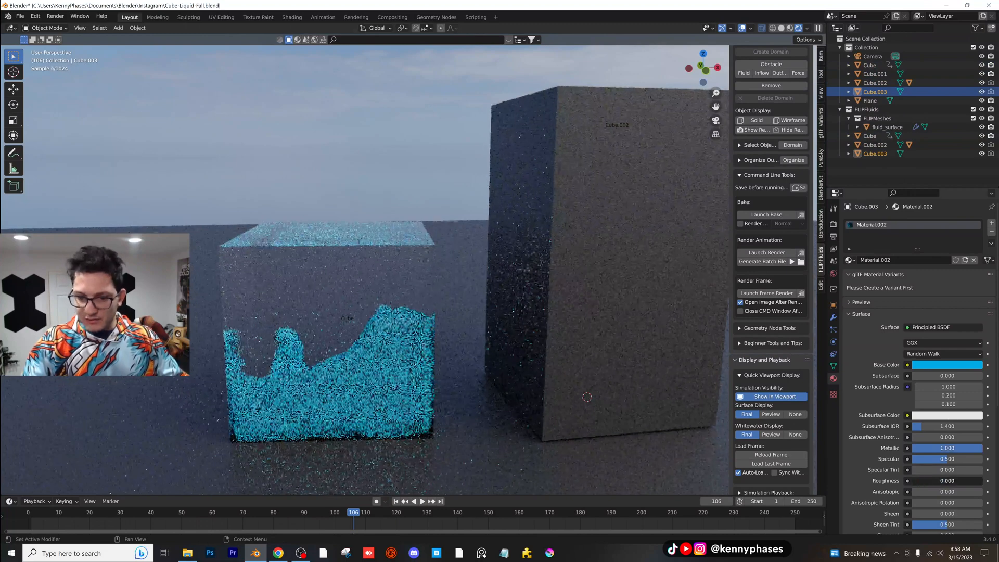
- Select the domain object Cube.002 in the Outliner
{"action": "left_click", "coordinate": [874, 144]}
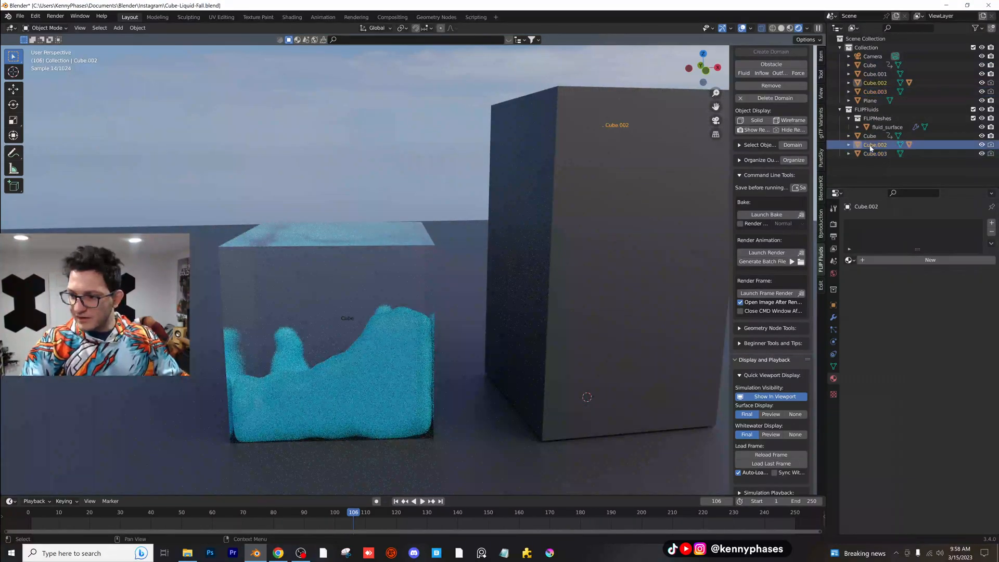
{"action": "left_click", "coordinate": [875, 153]}
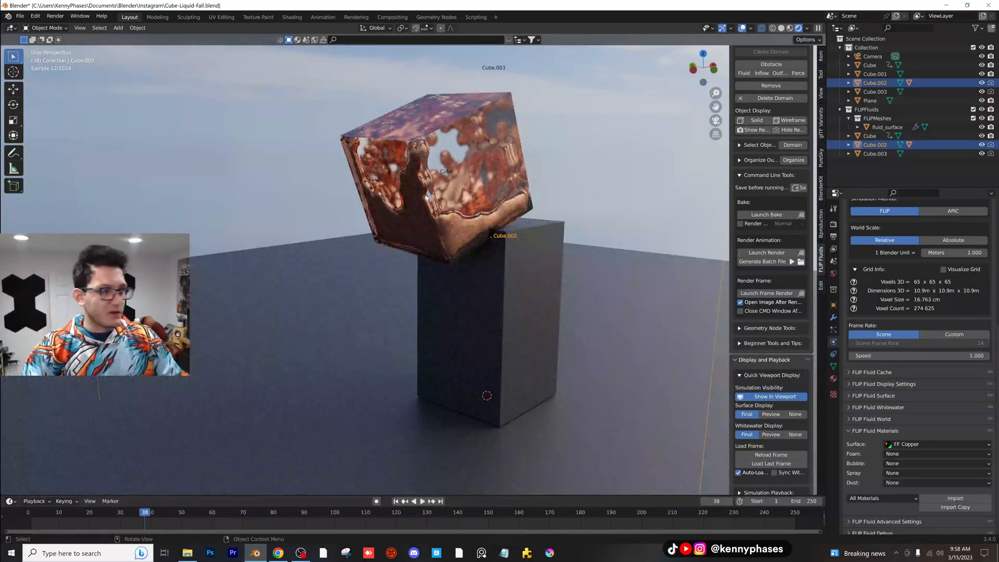
- Rewind the animation to its opening frames
{"action": "left_click", "coordinate": [422, 500]}
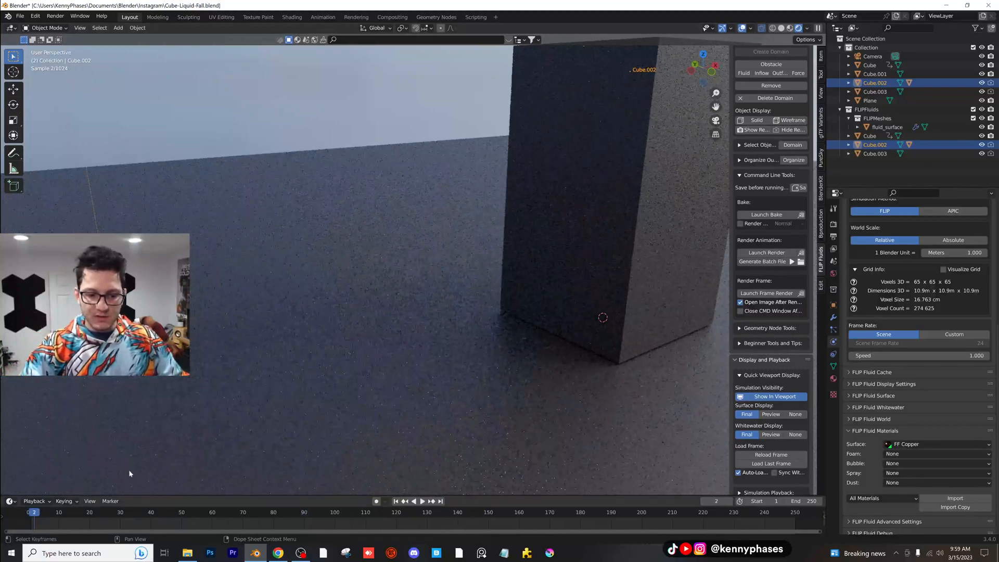
- Play the copper fluid simulation to watch the liquid settle in the cube
{"action": "left_click", "coordinate": [420, 501]}
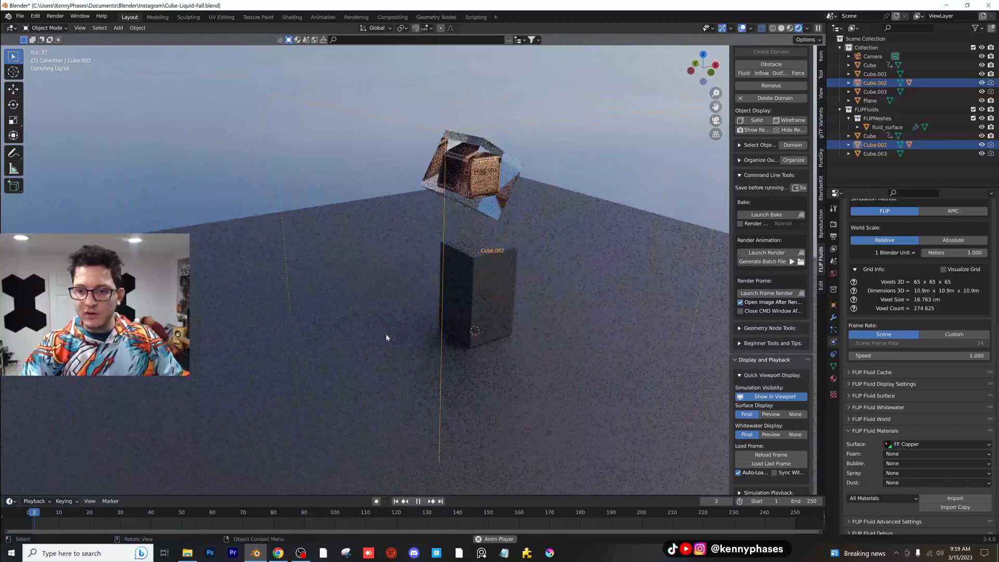
{"action": "left_click", "coordinate": [417, 500]}
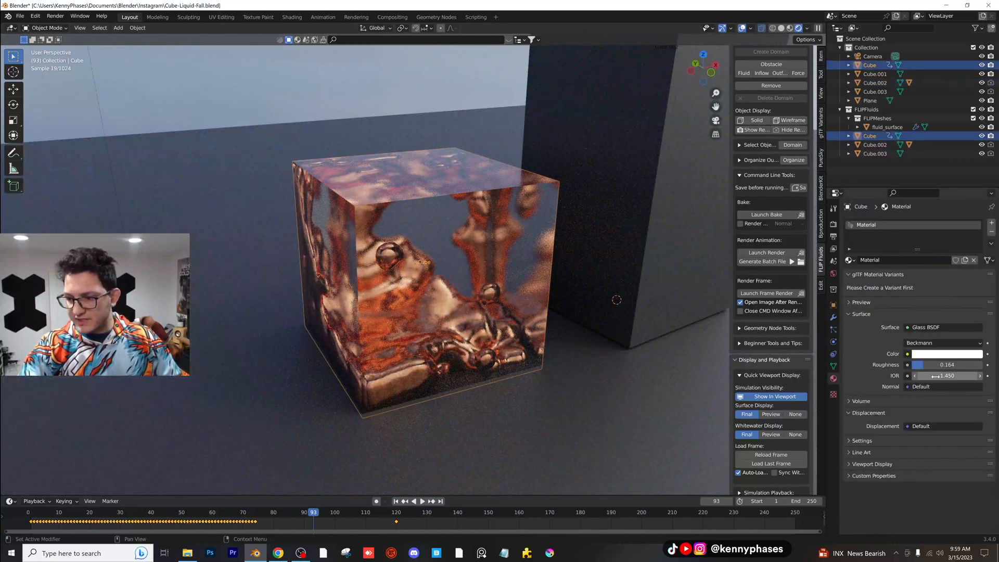
- Raise the glass roughness to about 0.734 for a frosted look and replay the simulation
{"action": "left_click_drag", "start_coordinate": [956, 375], "coordinate": [923, 375]}
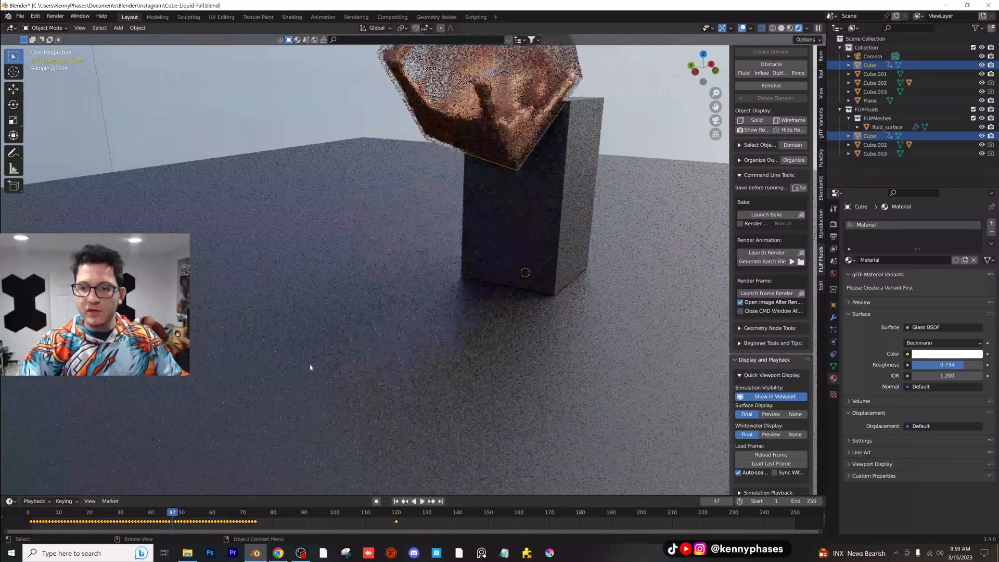
{"action": "left_click", "coordinate": [421, 501]}
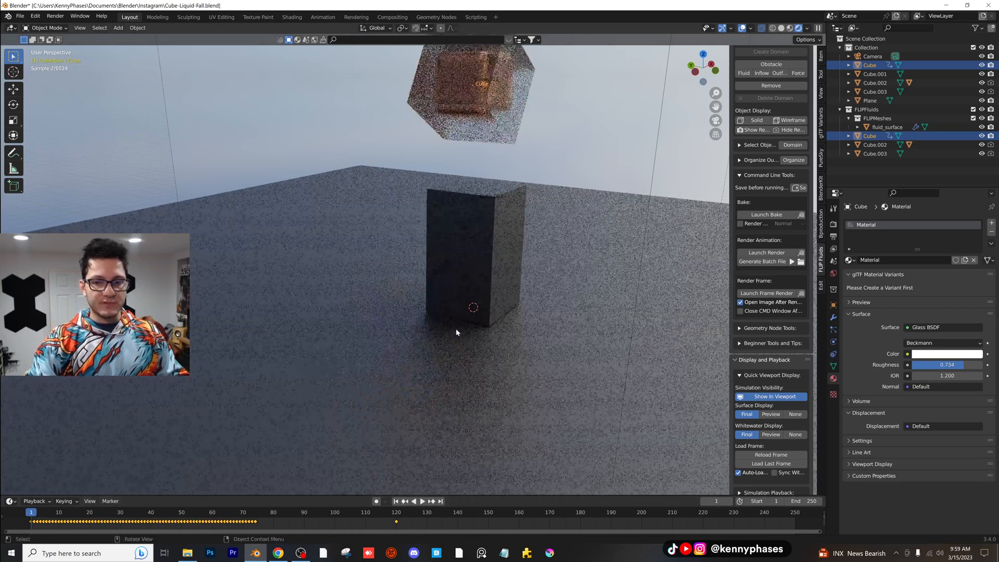
{"action": "left_click", "coordinate": [422, 501]}
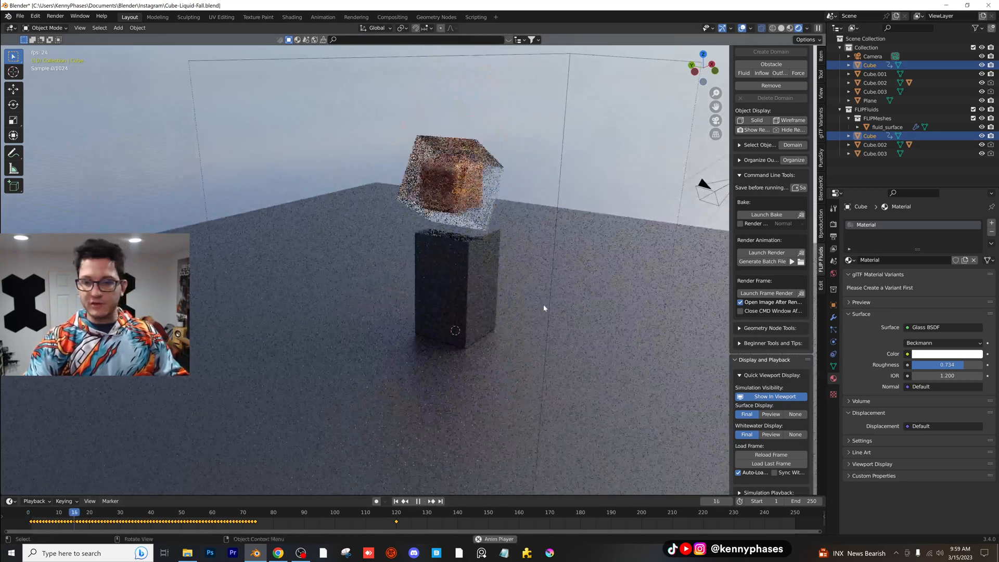